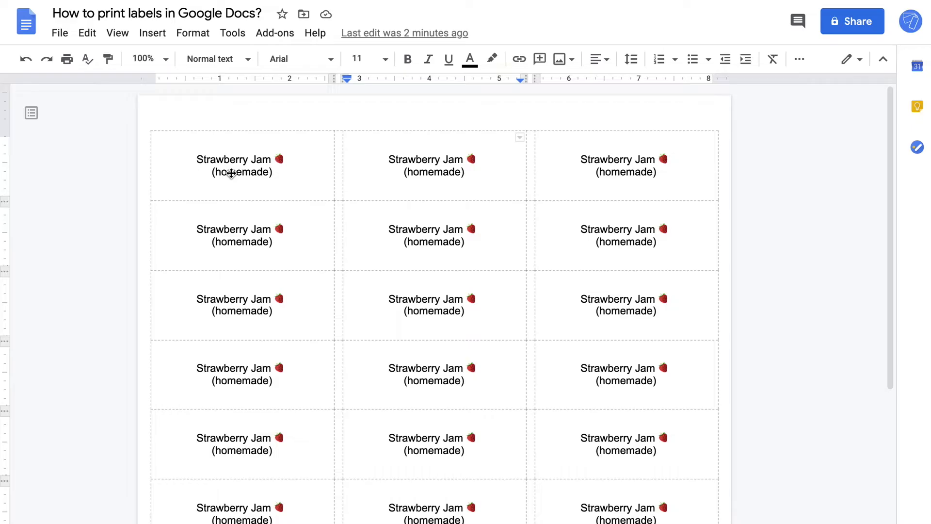
mouse_move(268, 179)
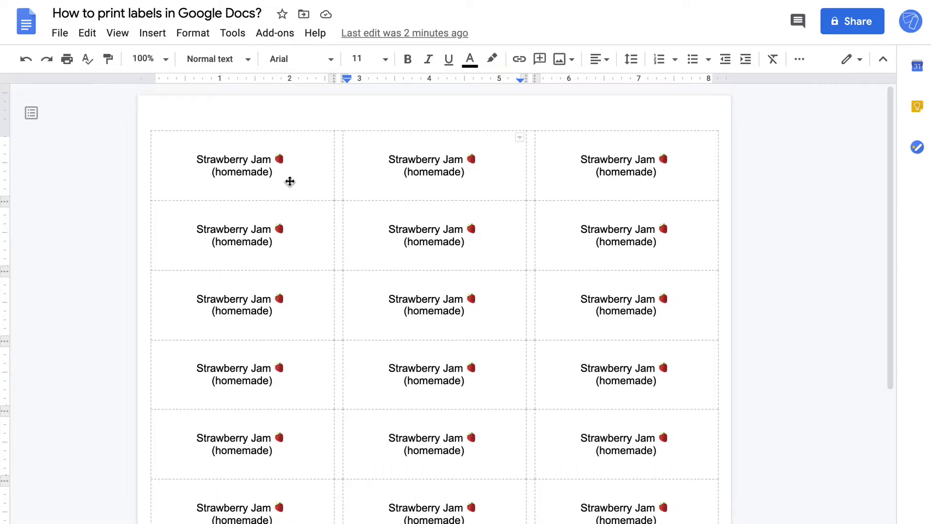
Bring up the File menu over the finished strawberry jam label sheet
click(60, 33)
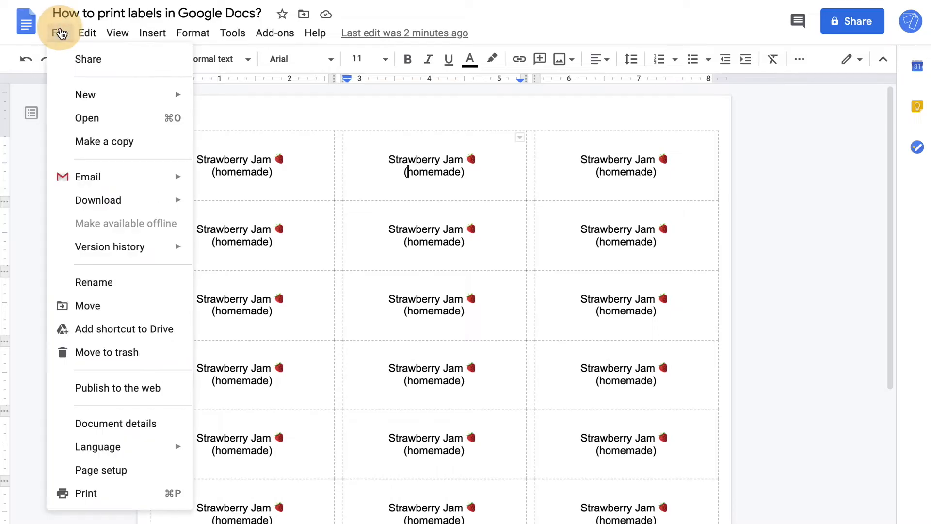
Start a new blank document and show the installed add-ons list
click(85, 94)
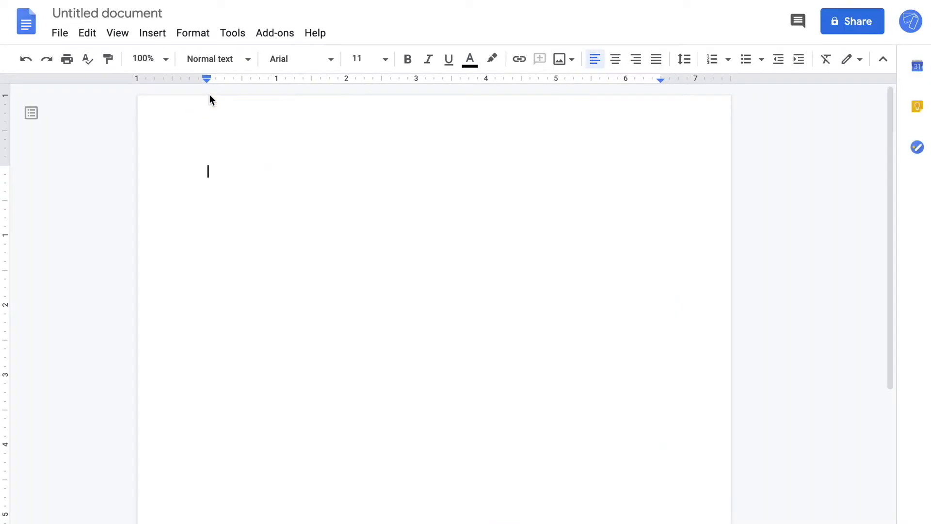
click(275, 33)
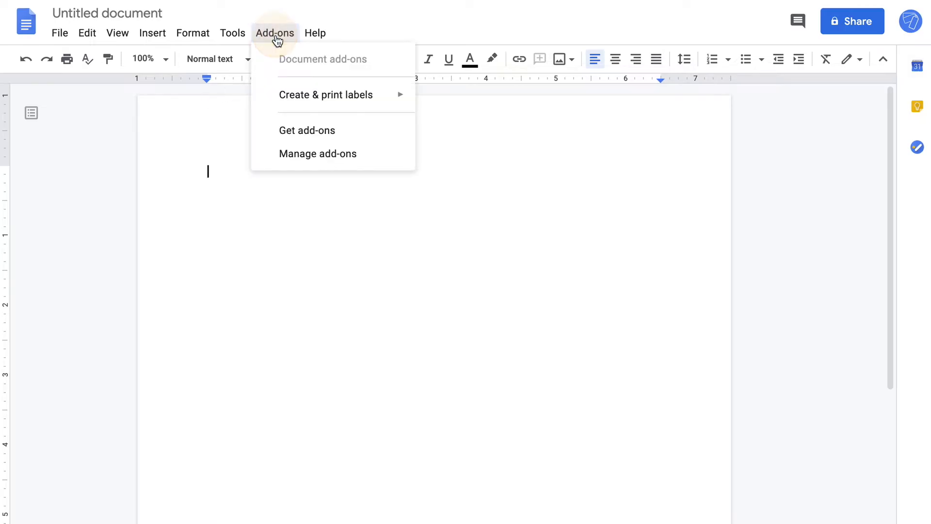
mouse_move(325, 94)
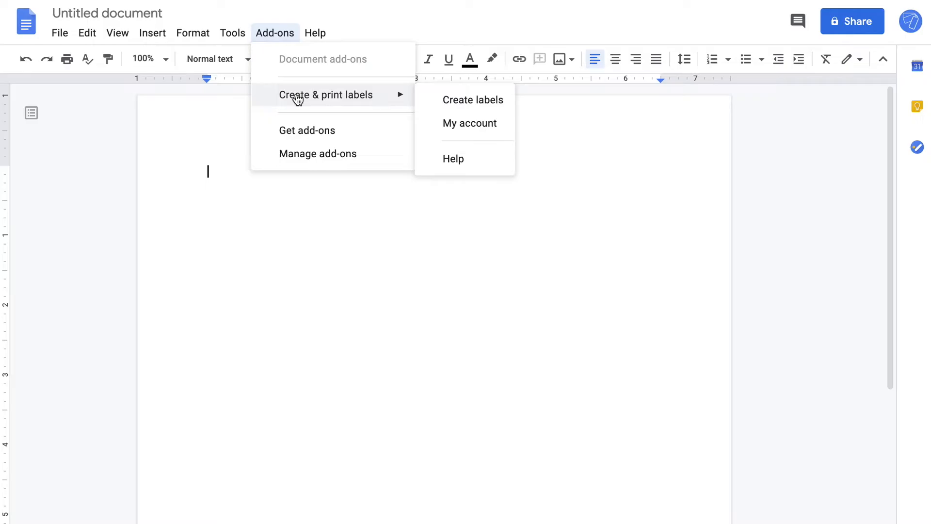
mouse_move(461, 111)
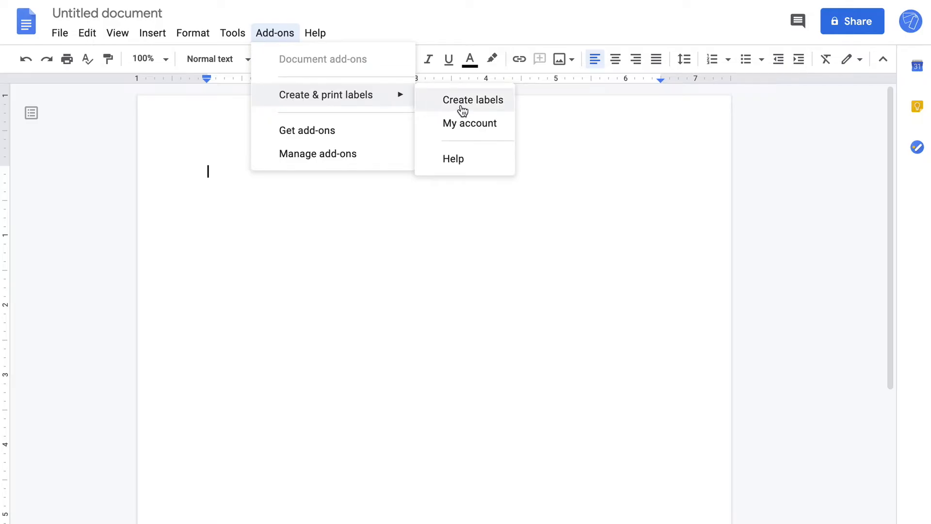
Launch the label creator and browse the templates toward Avery 5160 Easy Peel Address Labels
click(473, 100)
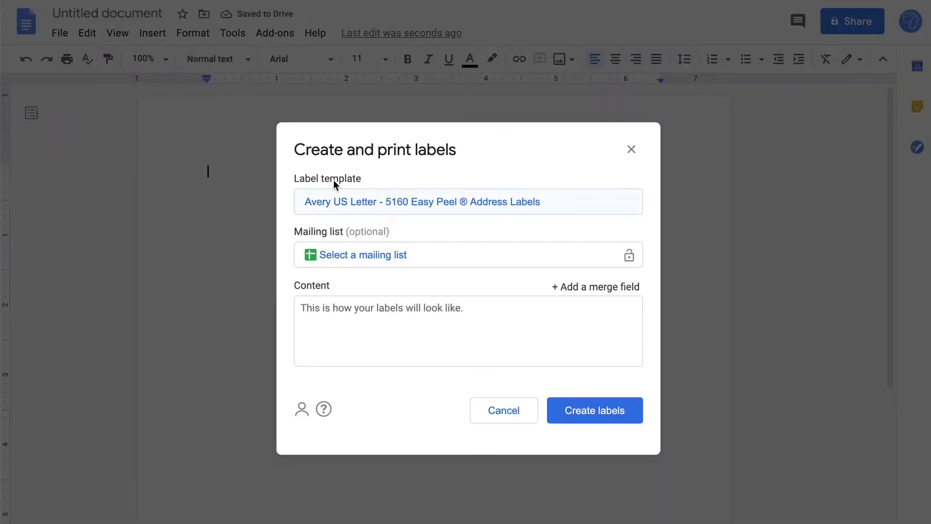
click(468, 202)
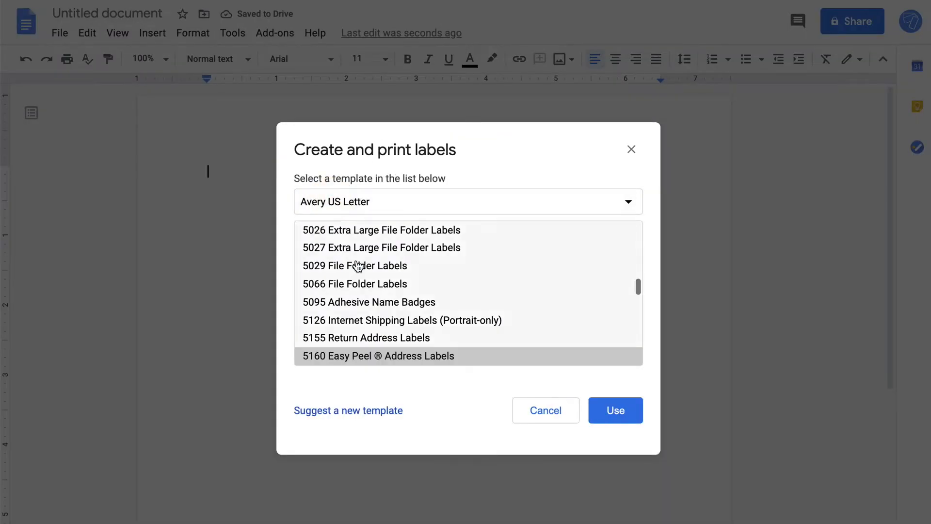
scroll(down, 3)
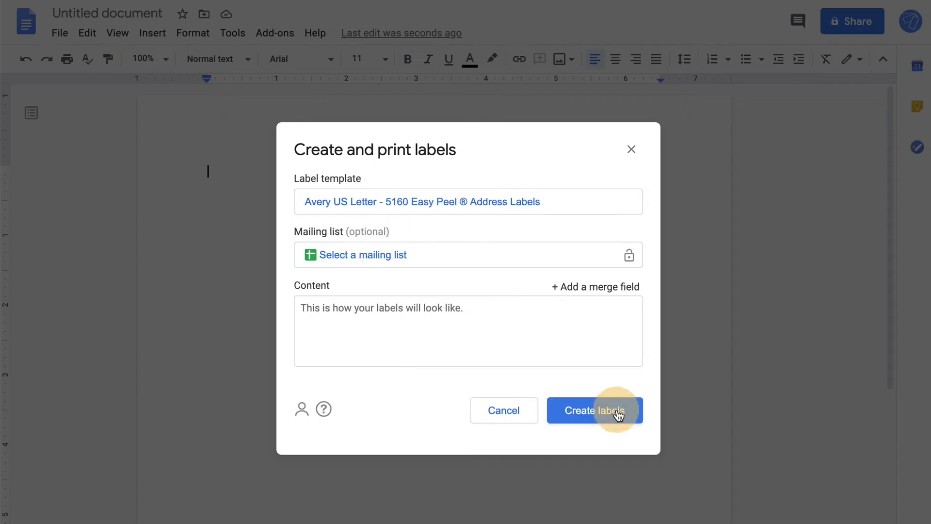
Enter the content 'Strawberry Jam 🍓 (homemade)' and generate the label sheet
click(460, 330)
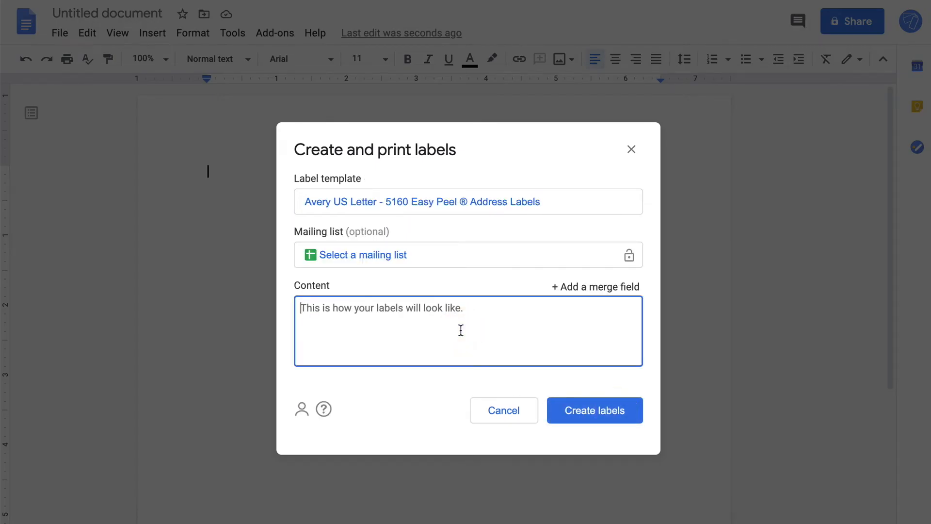
text(Strawbe)
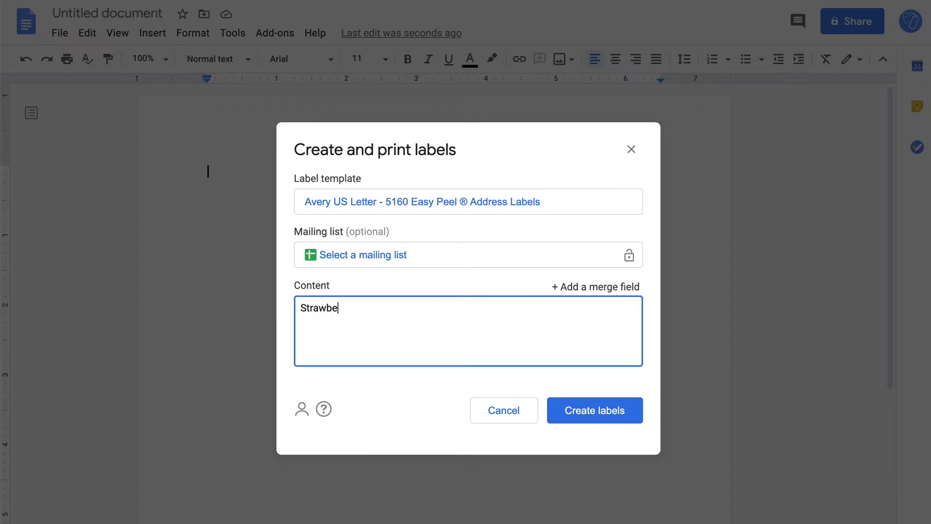
text(rry Jam 🍓)
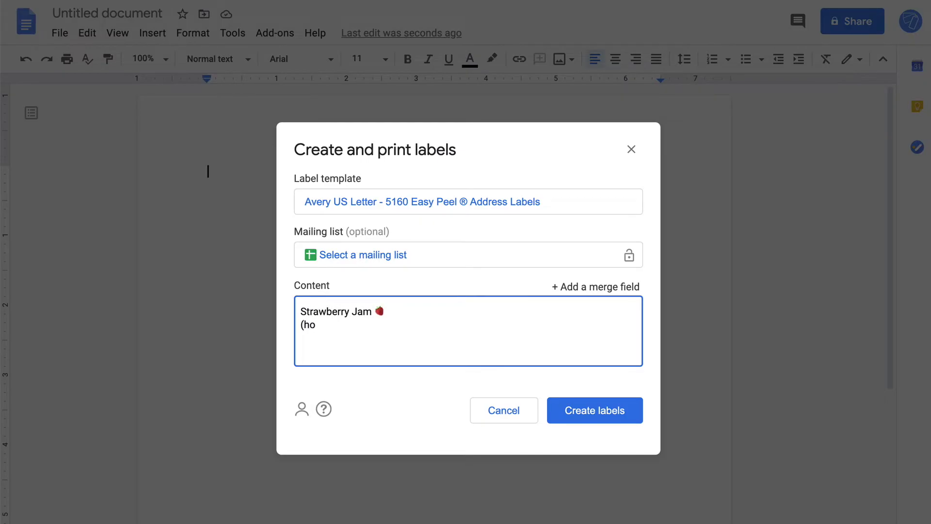
click(594, 409)
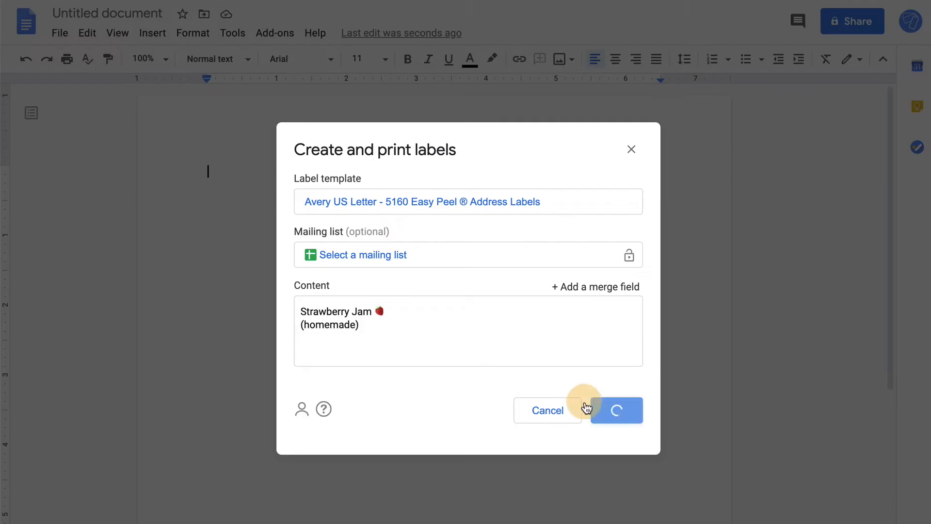
click(617, 409)
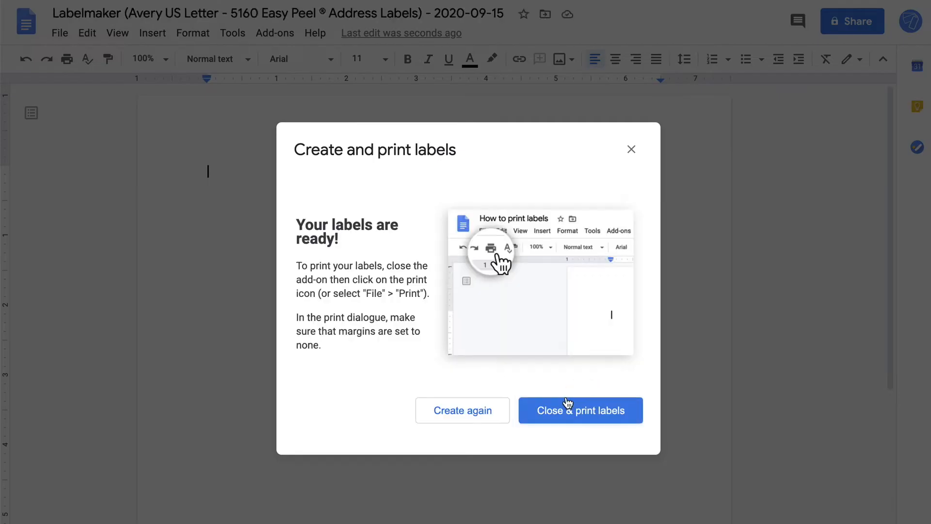
Select all labels and center their text horizontally and vertically (Middle) in the cells
click(580, 409)
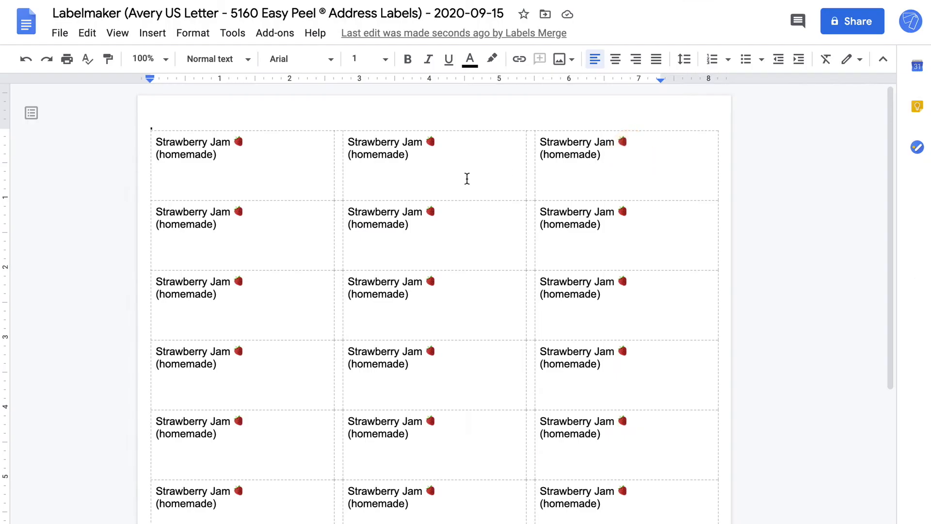
mouse_move(280, 173)
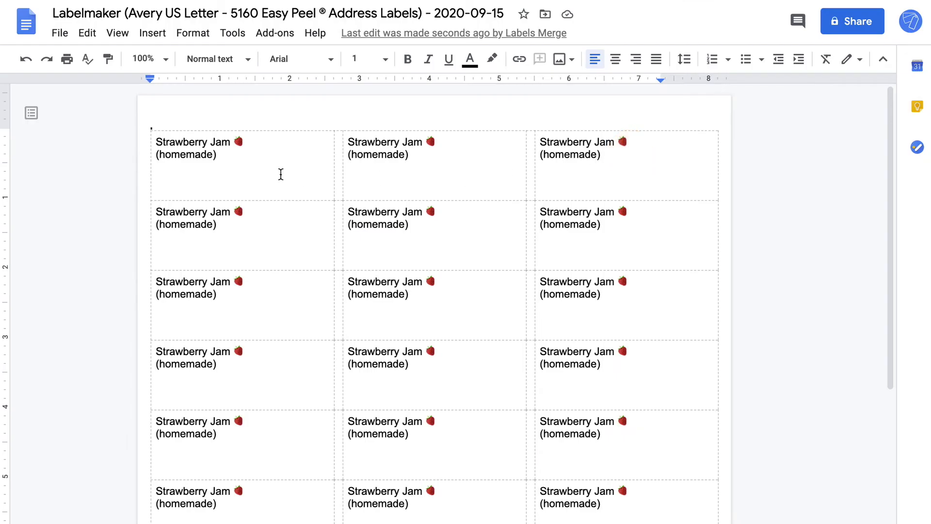
click(161, 142)
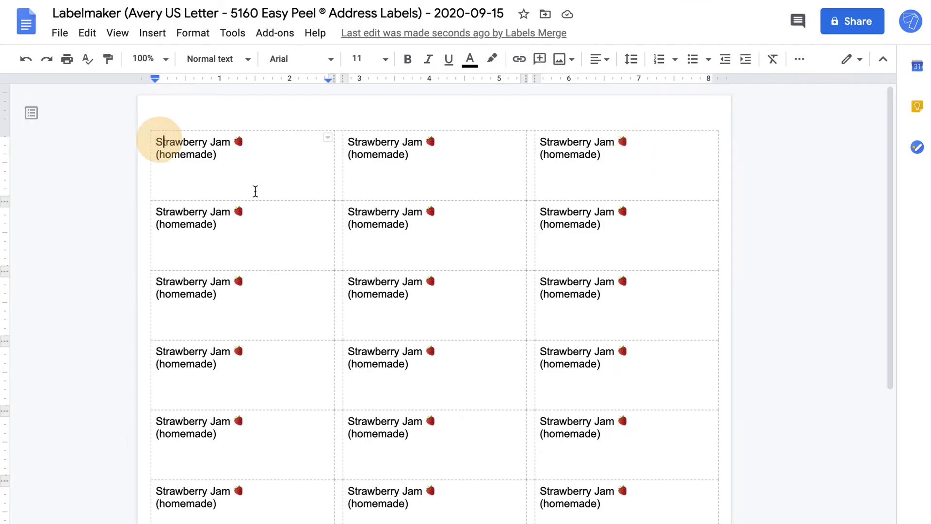
key(ctrl+a)
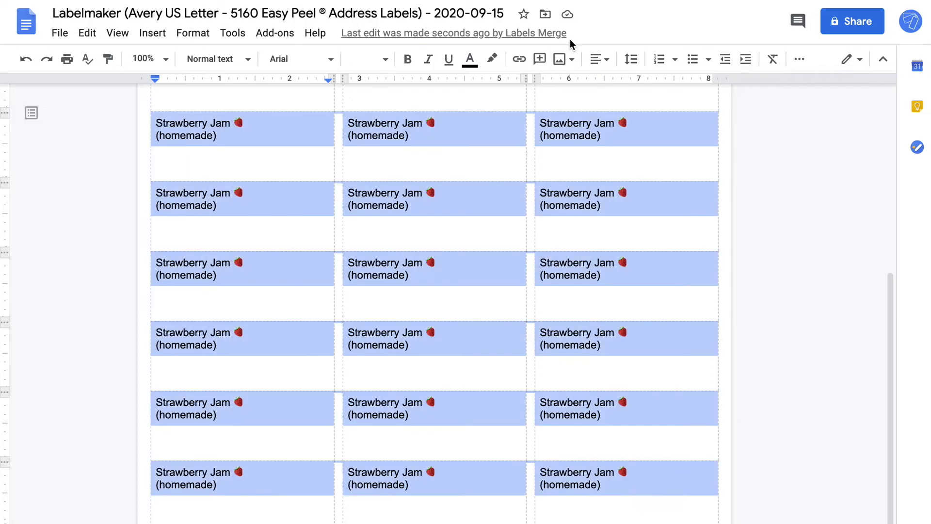
click(598, 59)
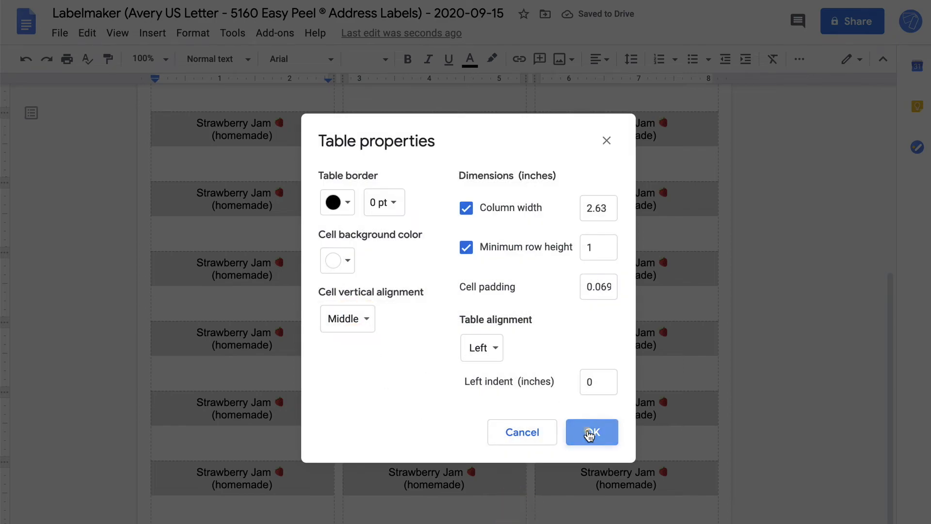
click(591, 432)
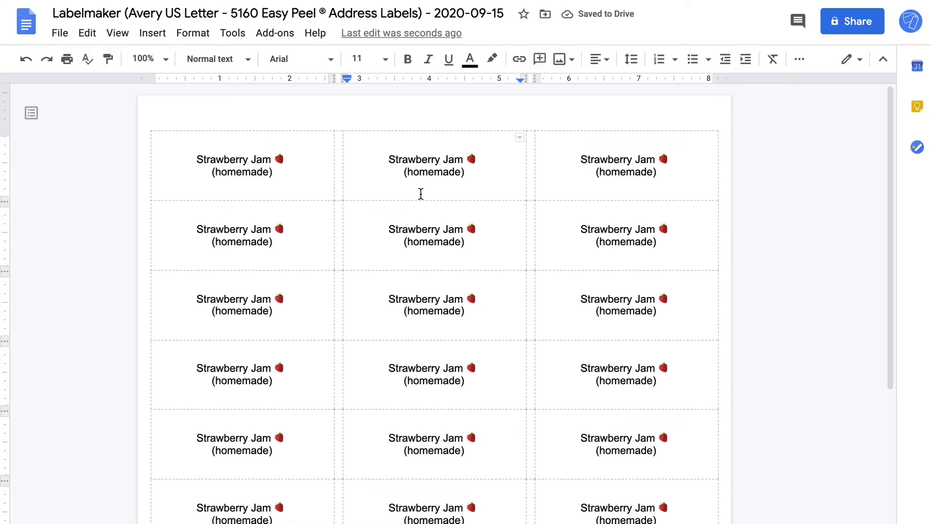
Bring up printing for the label sheet from the File menu
click(59, 33)
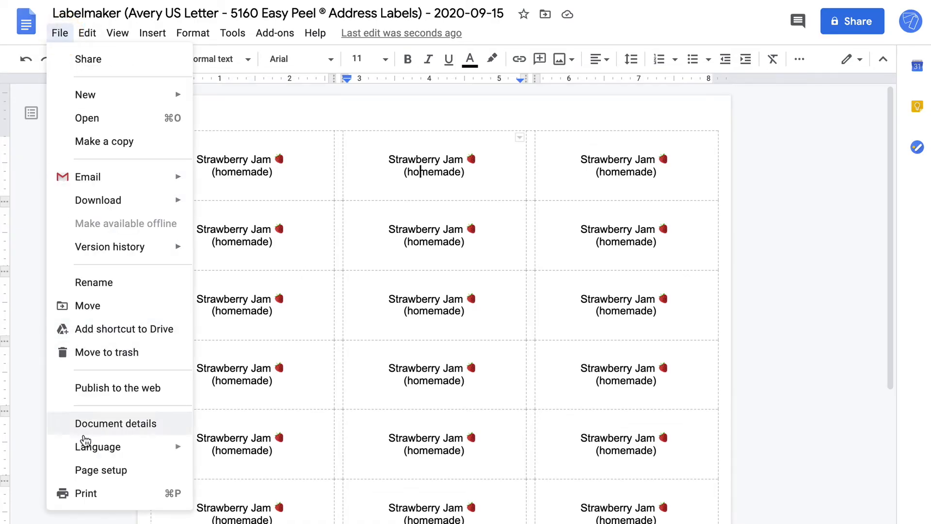
click(86, 492)
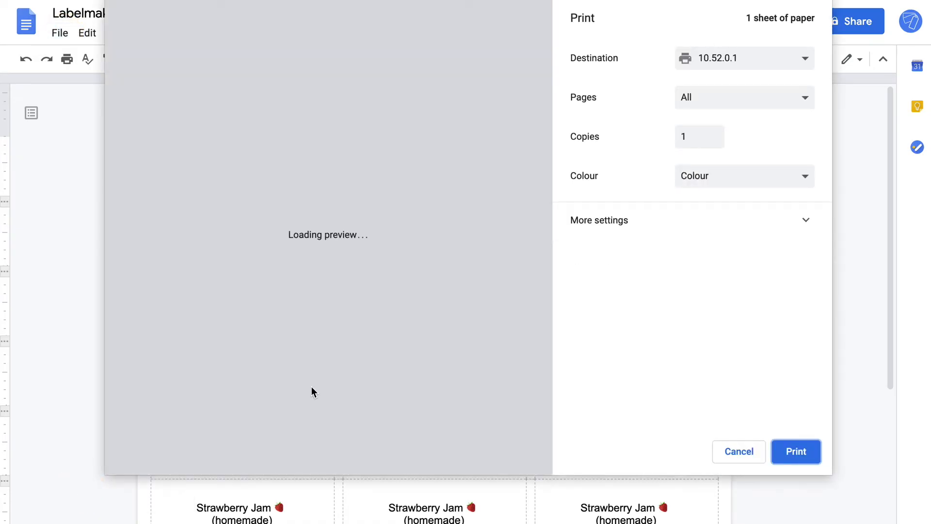
In More settings, set the print margins to None for the Letter label sheet
click(598, 220)
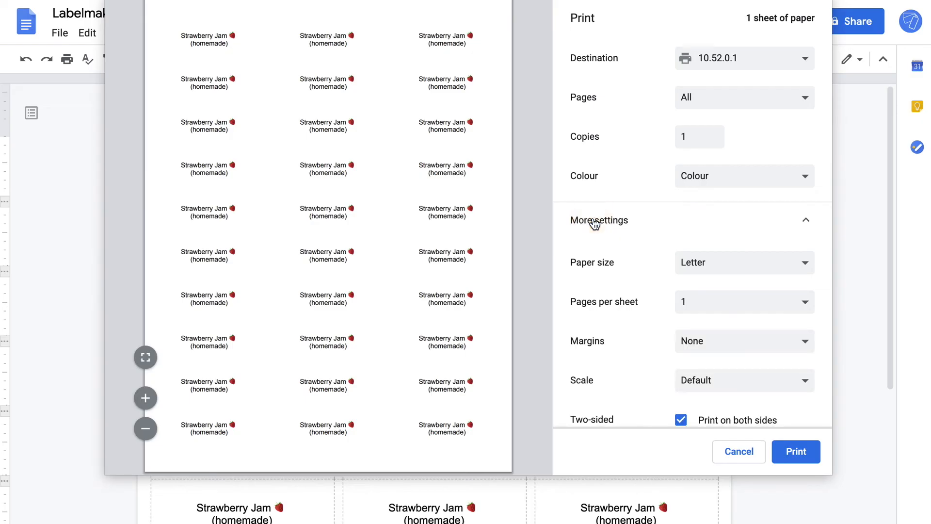
mouse_move(590, 263)
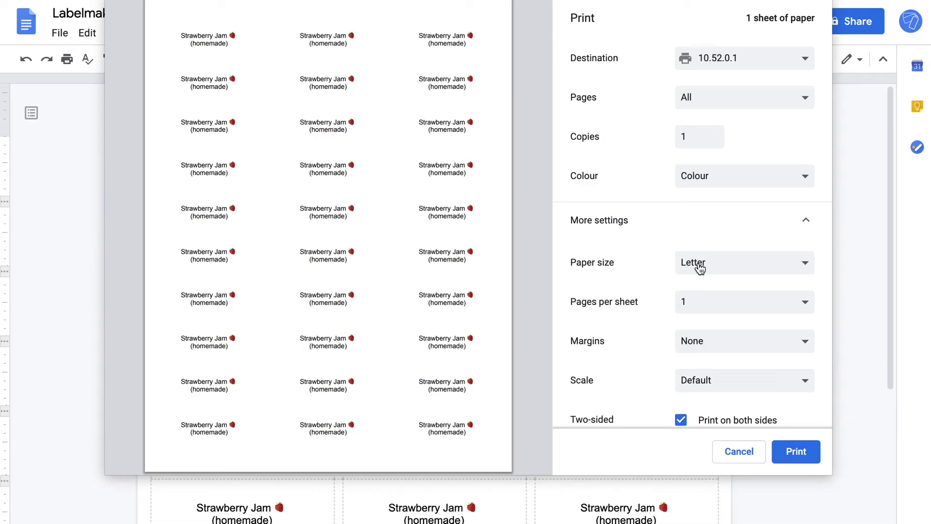
mouse_move(707, 350)
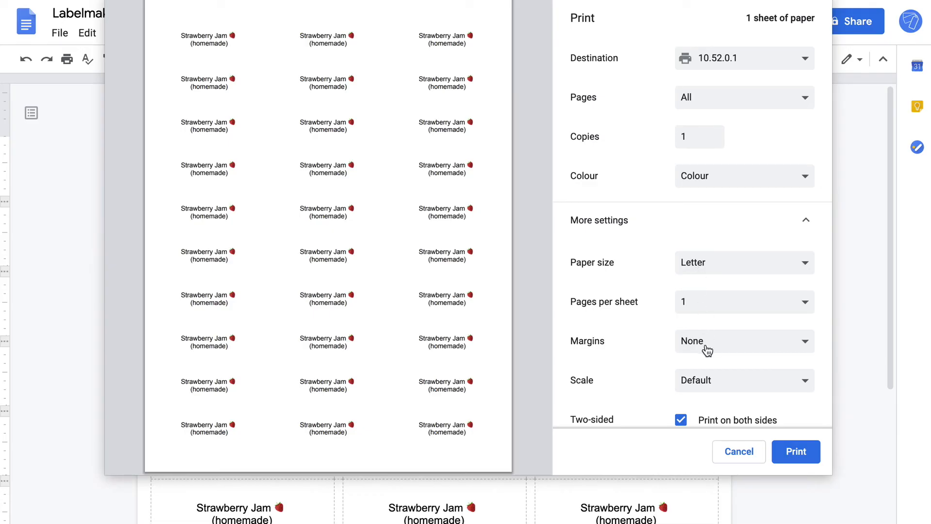
click(744, 340)
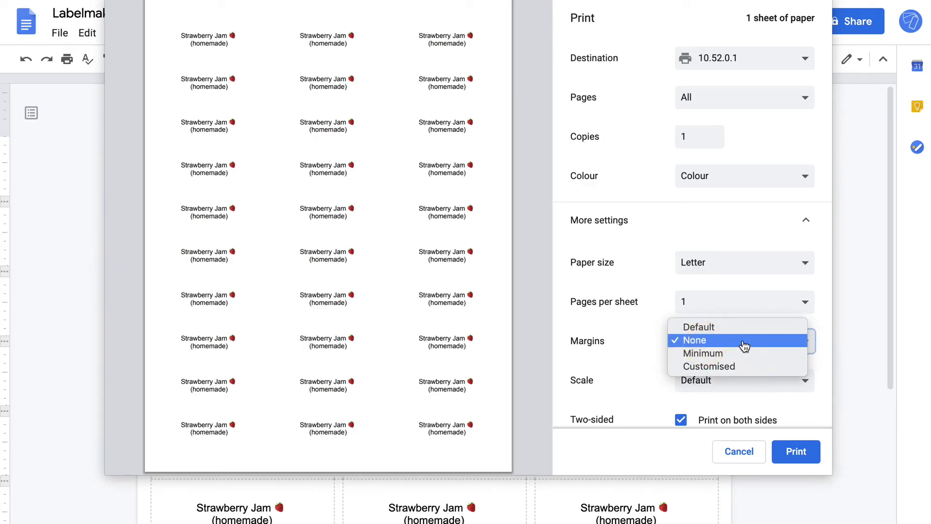
mouse_move(741, 326)
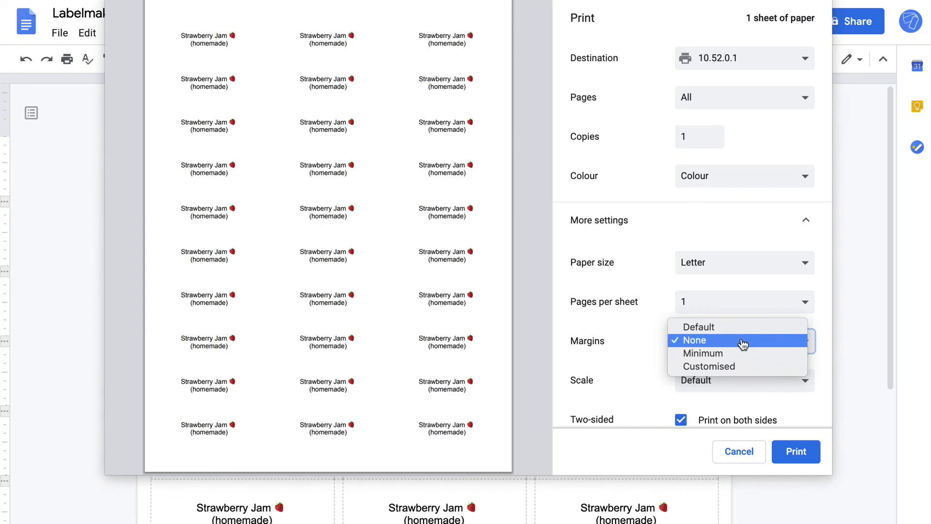
mouse_move(641, 330)
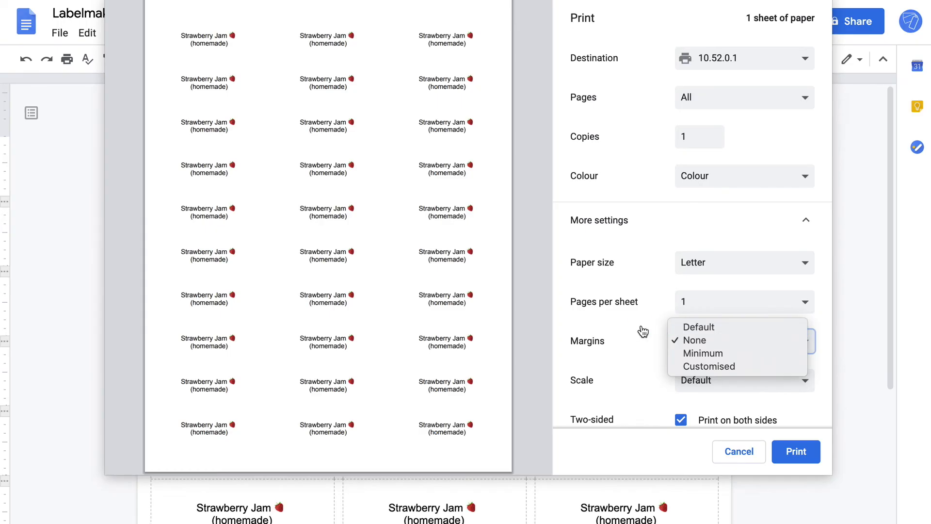
click(693, 339)
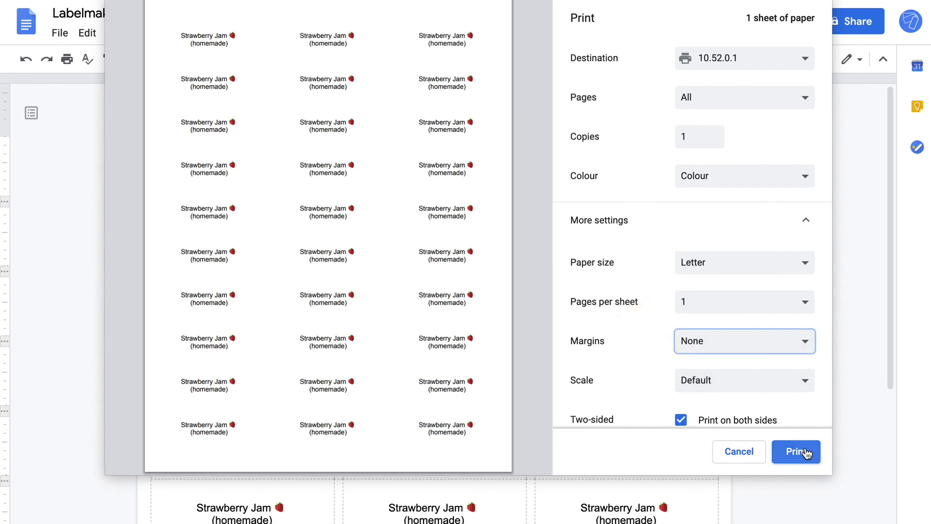